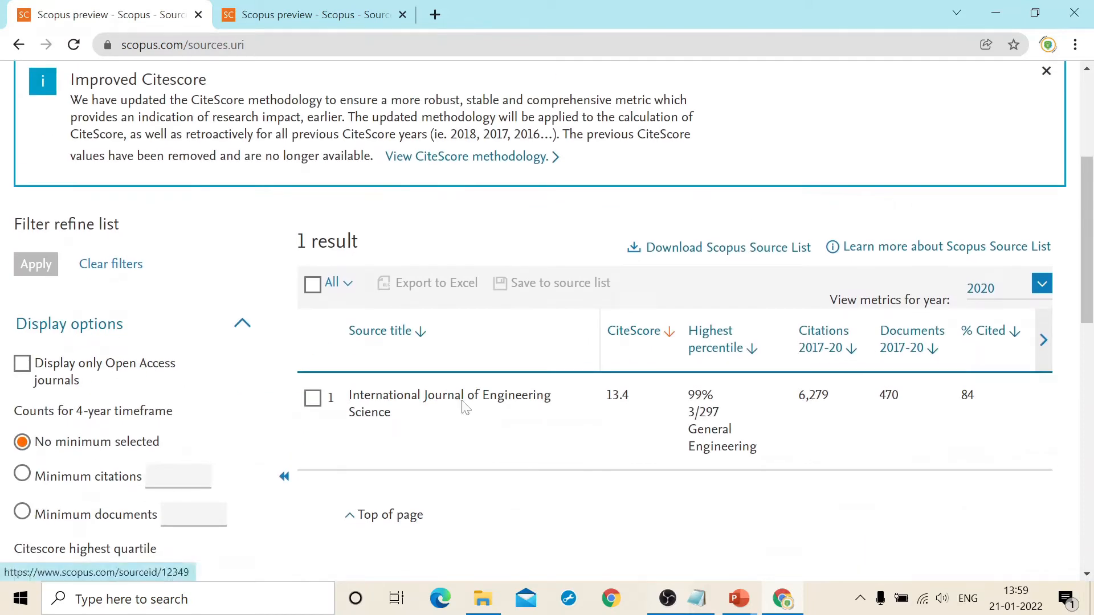
# - Open the International Journal of Engineering Science source details and select publisher Elsevier
pyautogui.click(450, 394)
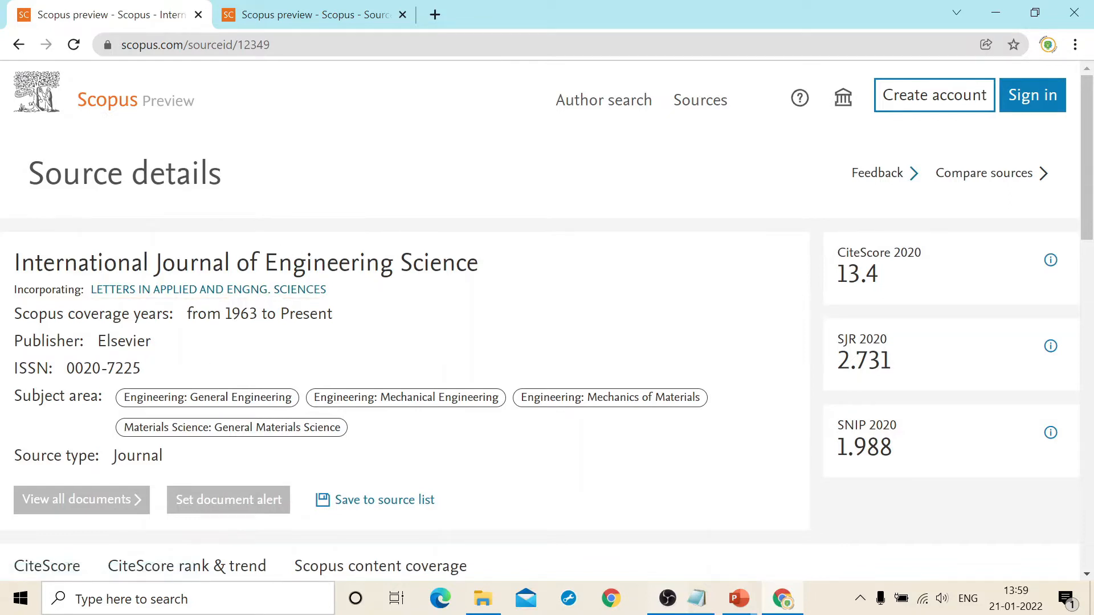
pyautogui.doubleClick(124, 341)
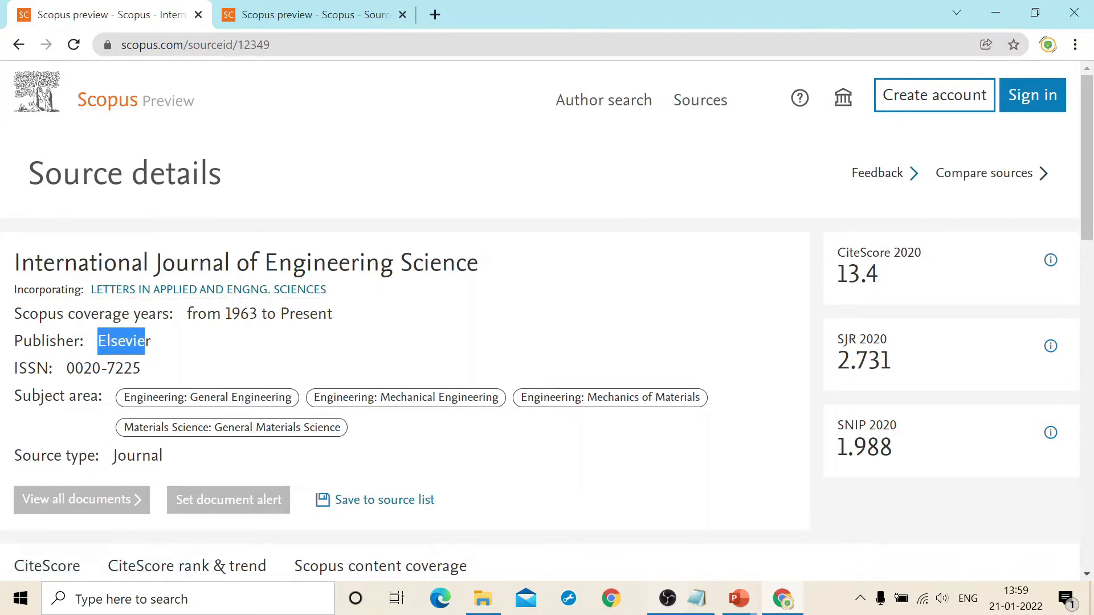
pyautogui.moveTo(613, 423)
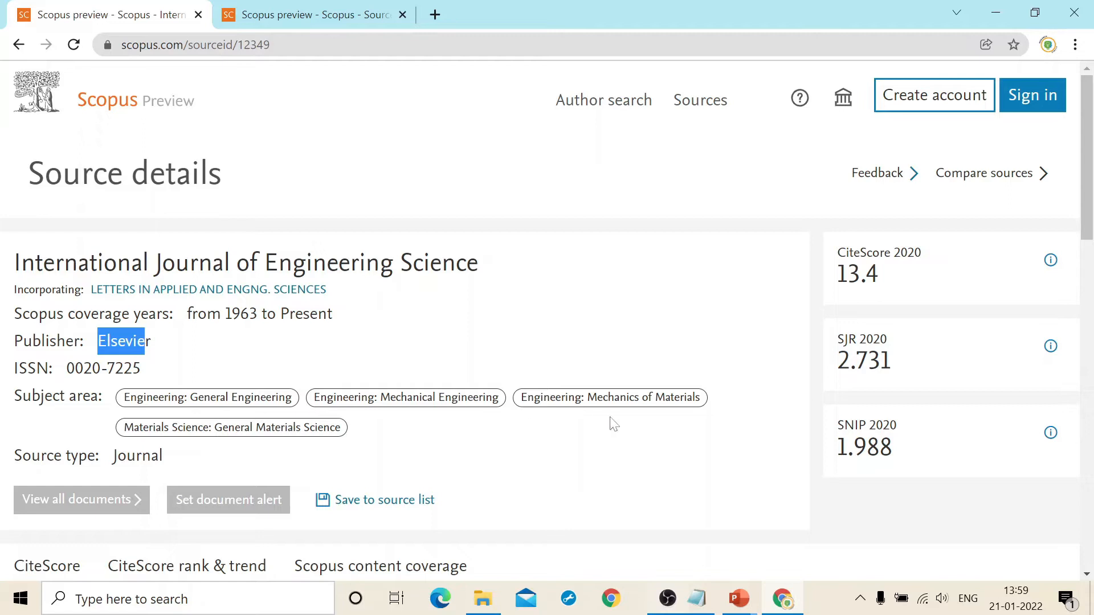
pyautogui.moveTo(186, 456)
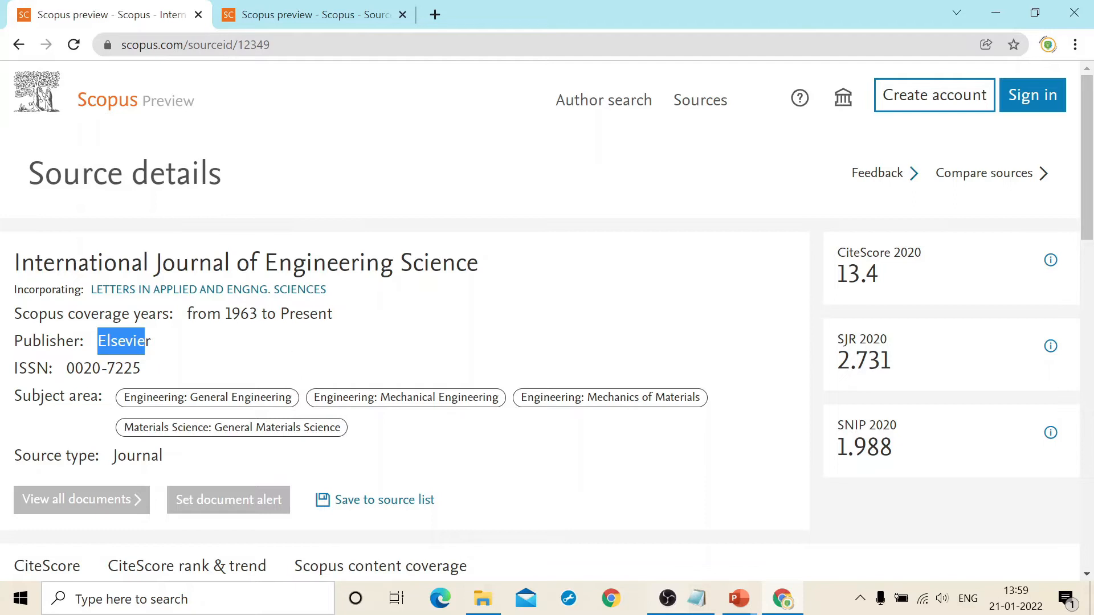
pyautogui.moveTo(253, 339)
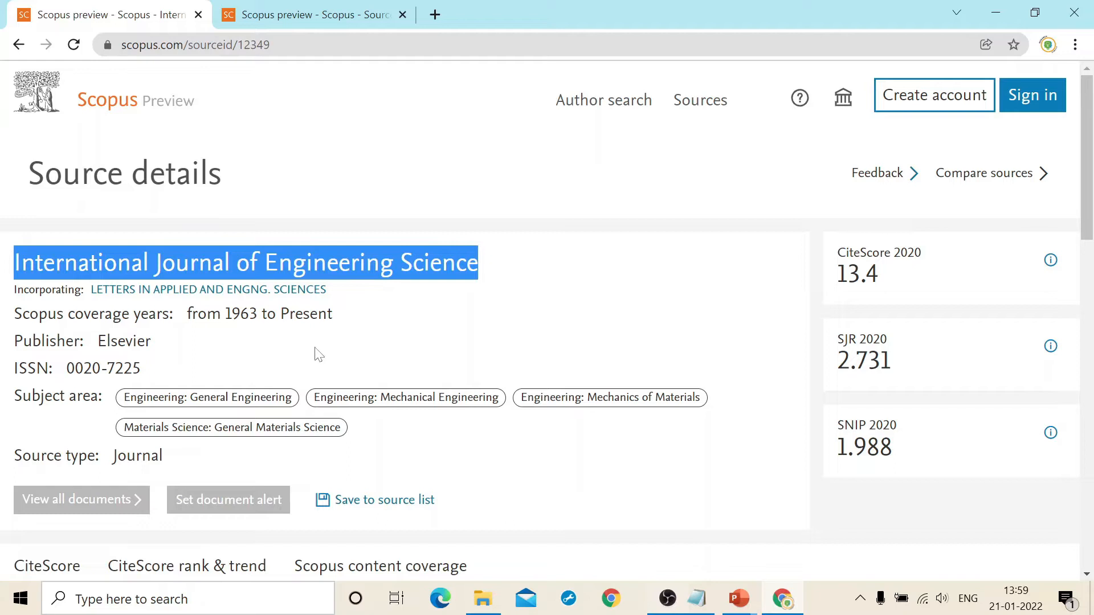
pyautogui.moveTo(275, 363)
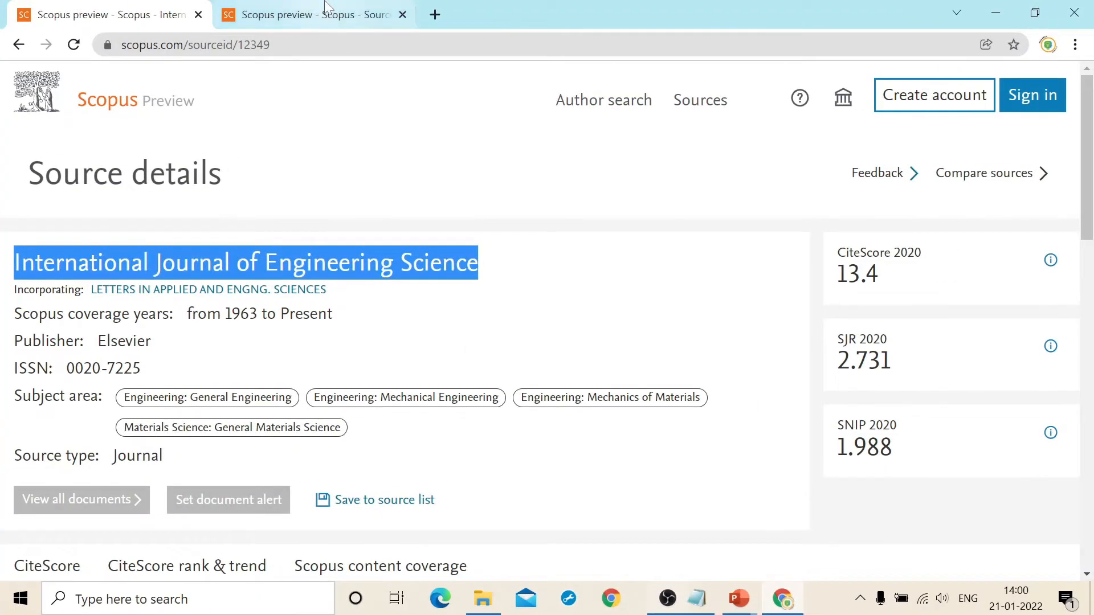
# - Find the source by ISSN 1743-2847 and view Materials Science and Technology's details
pyautogui.click(700, 100)
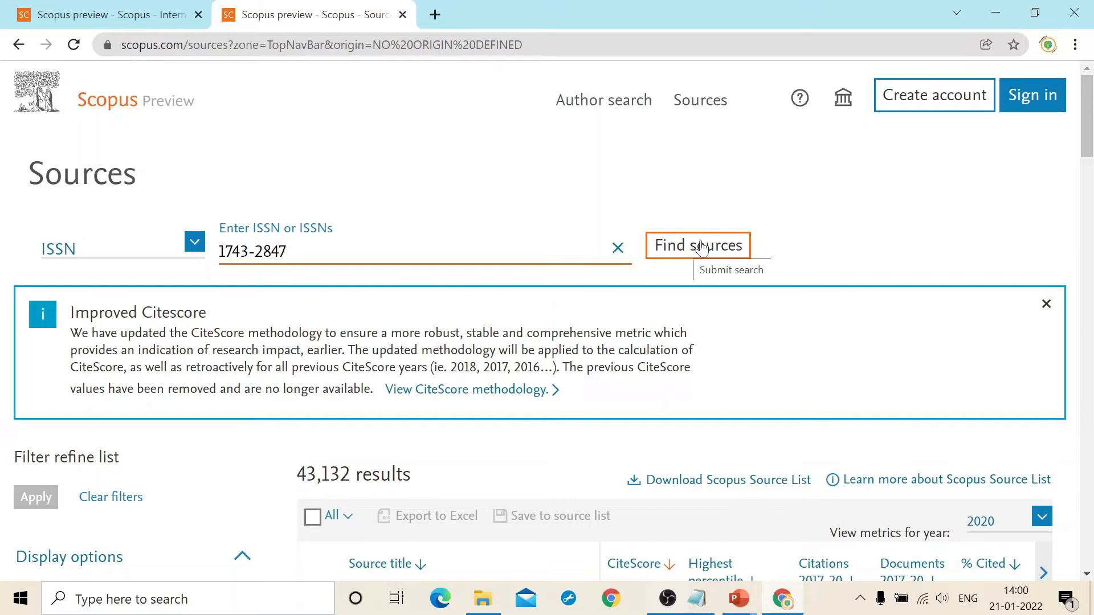
pyautogui.click(696, 246)
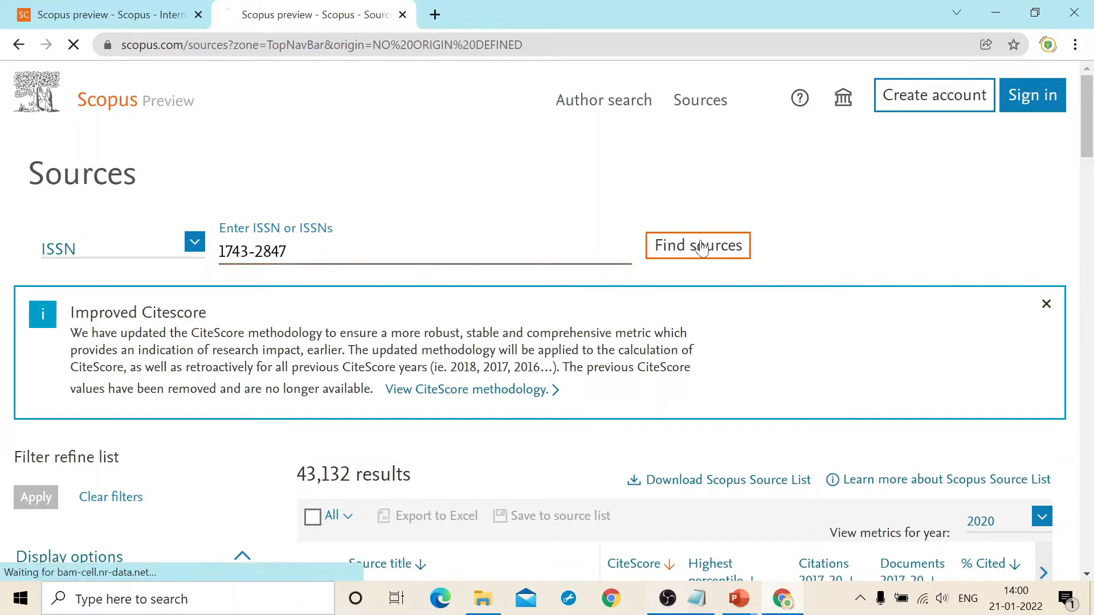
pyautogui.click(697, 246)
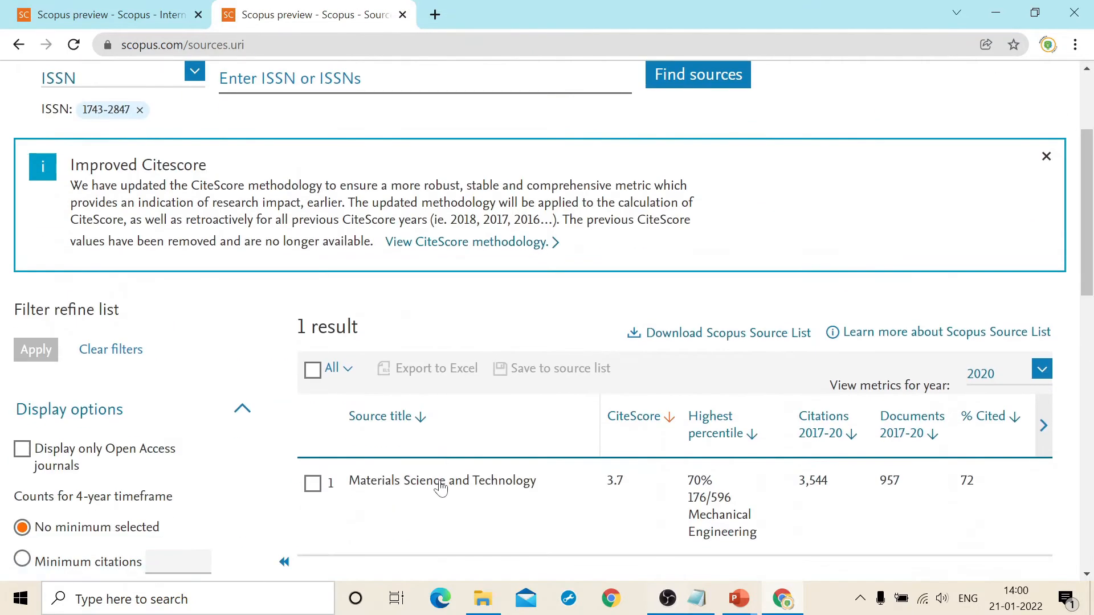
pyautogui.click(442, 479)
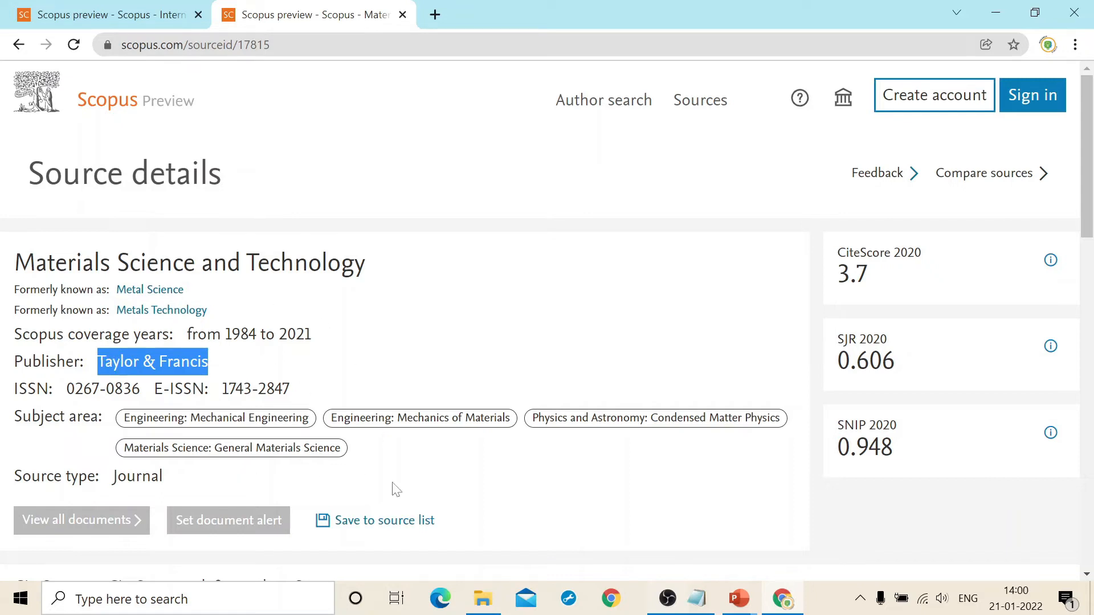
pyautogui.scroll(-3)
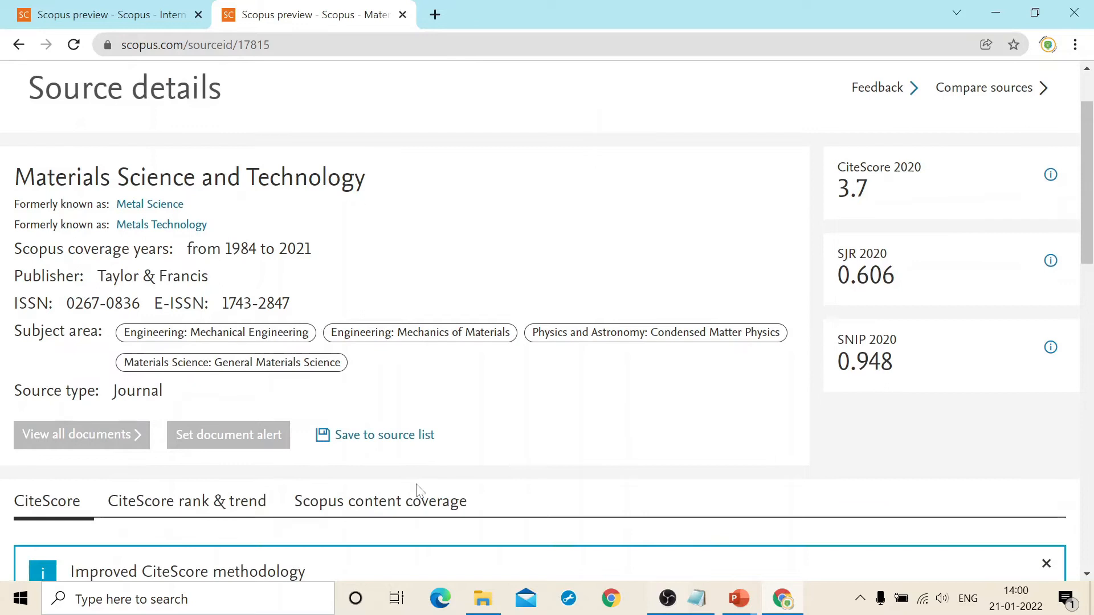
pyautogui.moveTo(384, 435)
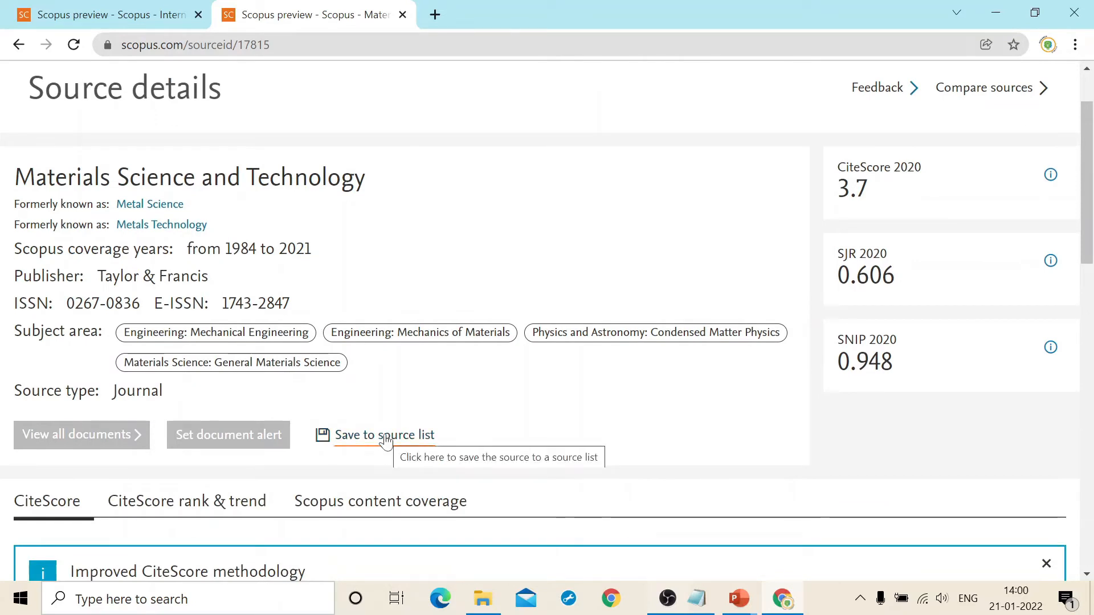
pyautogui.moveTo(244, 285)
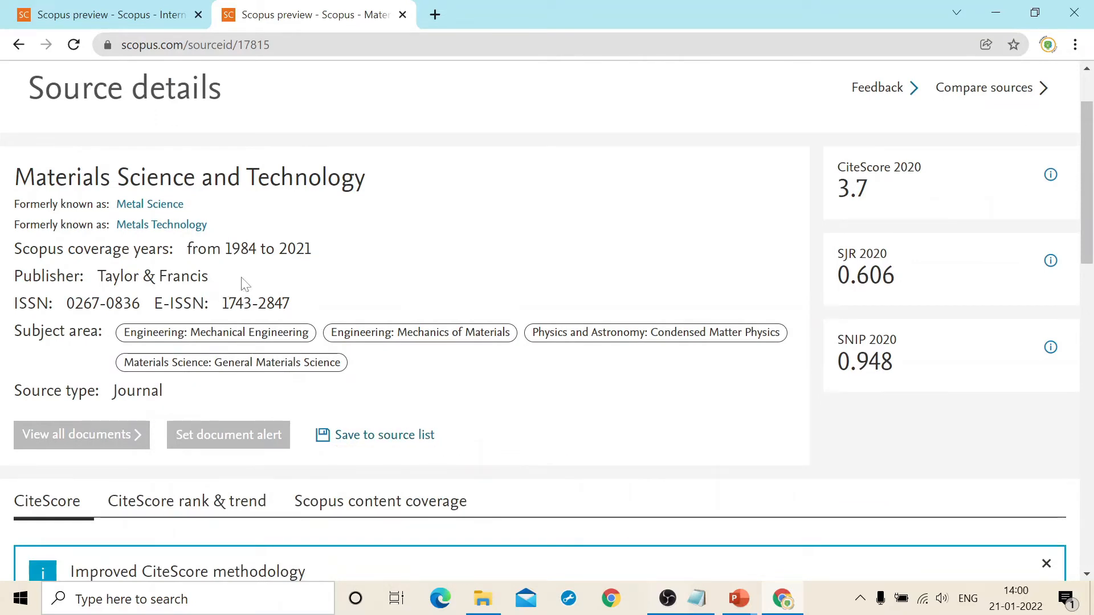
# - Open a third tab and search Google for Taylor & Francis Online
pyautogui.click(638, 14)
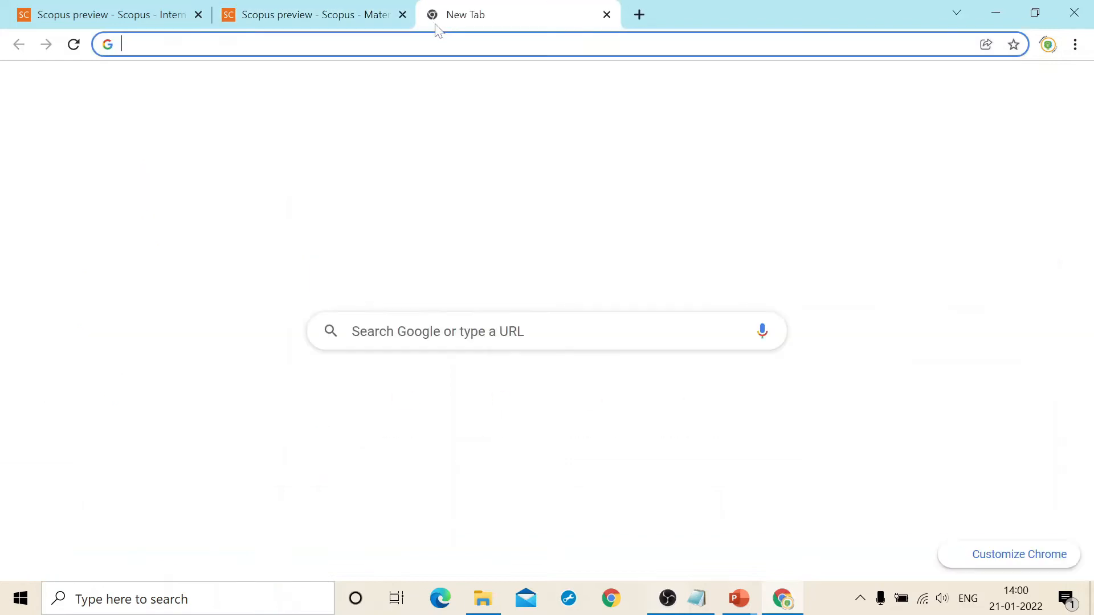
pyautogui.write('google')
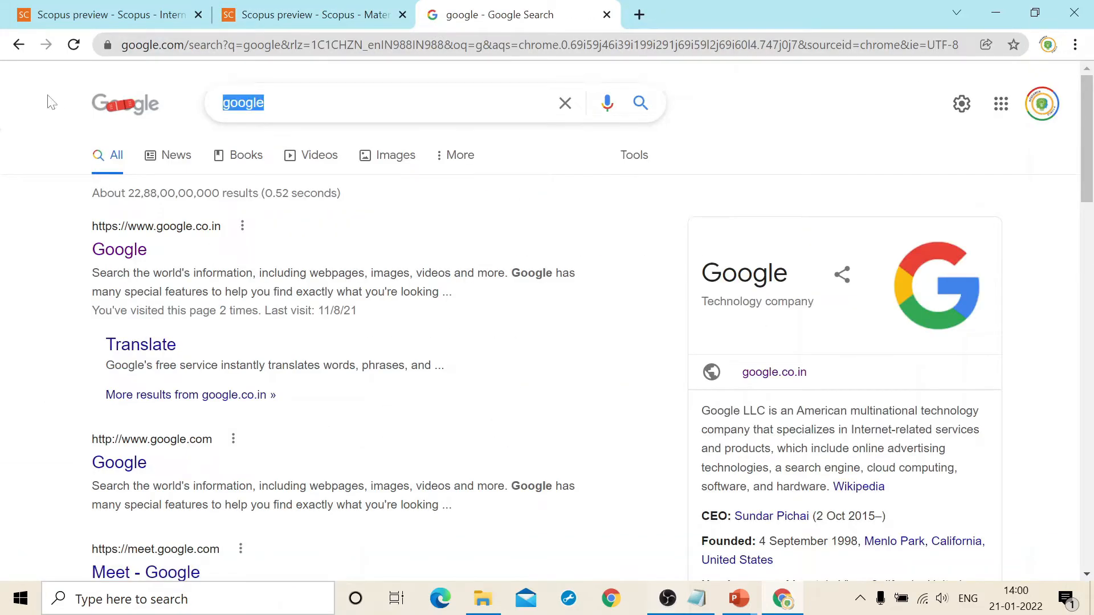
pyautogui.write('tay')
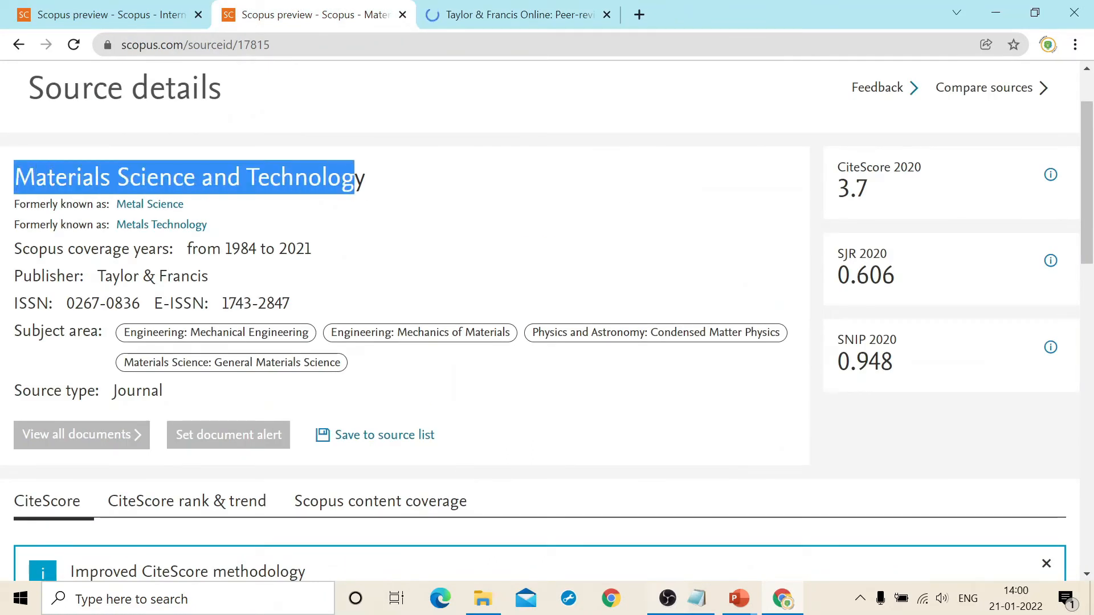
# - Enter 'Materials Science and Technology' in the Taylor & Francis Online search box
pyautogui.click(519, 15)
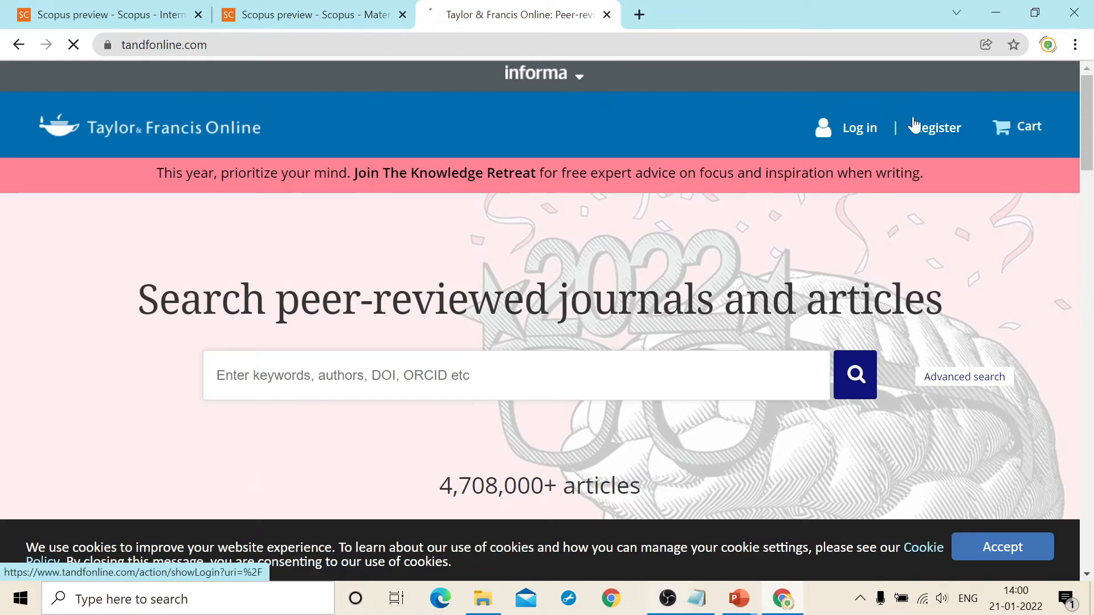
pyautogui.rightClick(517, 375)
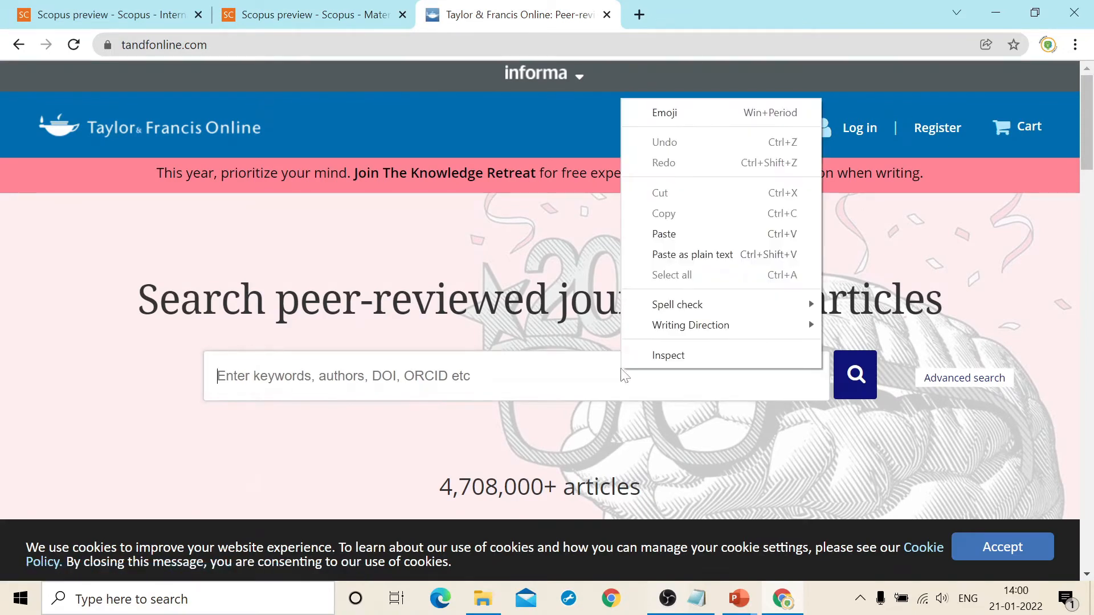
pyautogui.write('Materials Science and Technology')
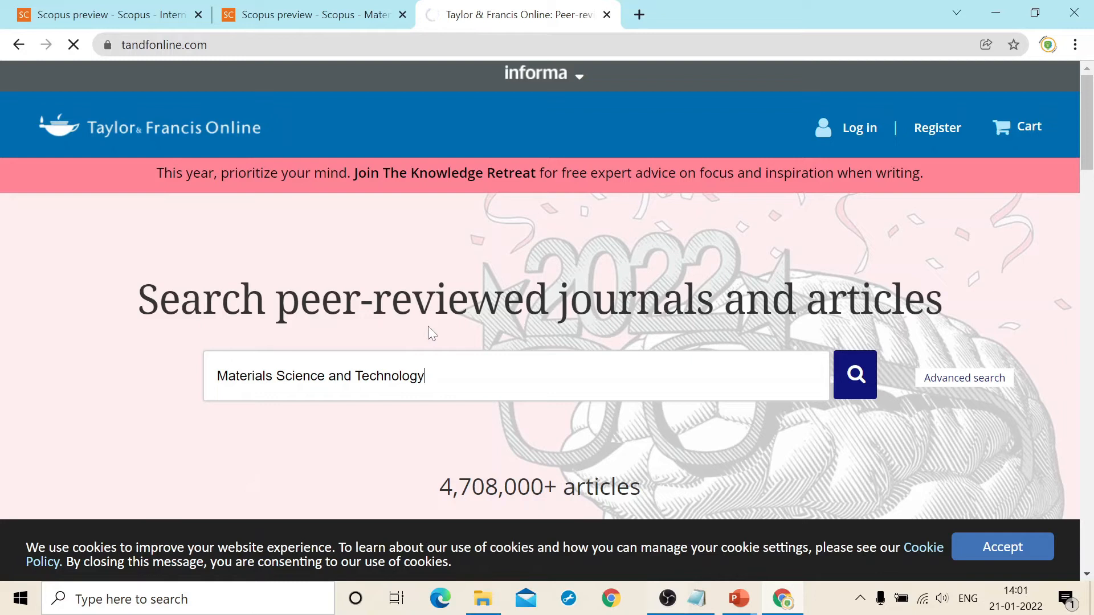
pyautogui.scroll(-3)
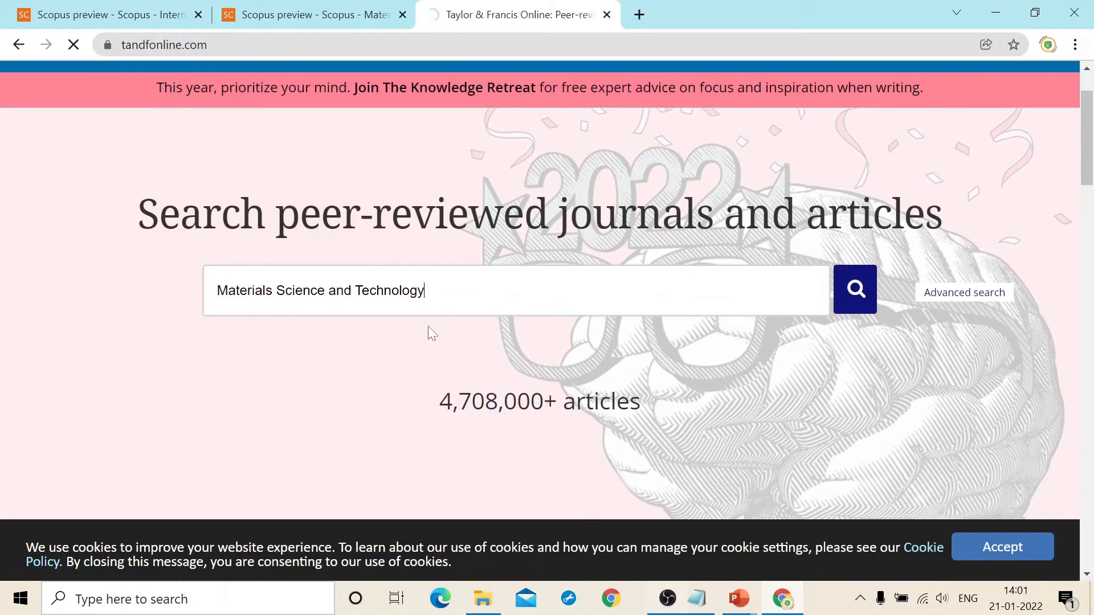
# - Run the search and scroll through the four journal results
pyautogui.click(854, 289)
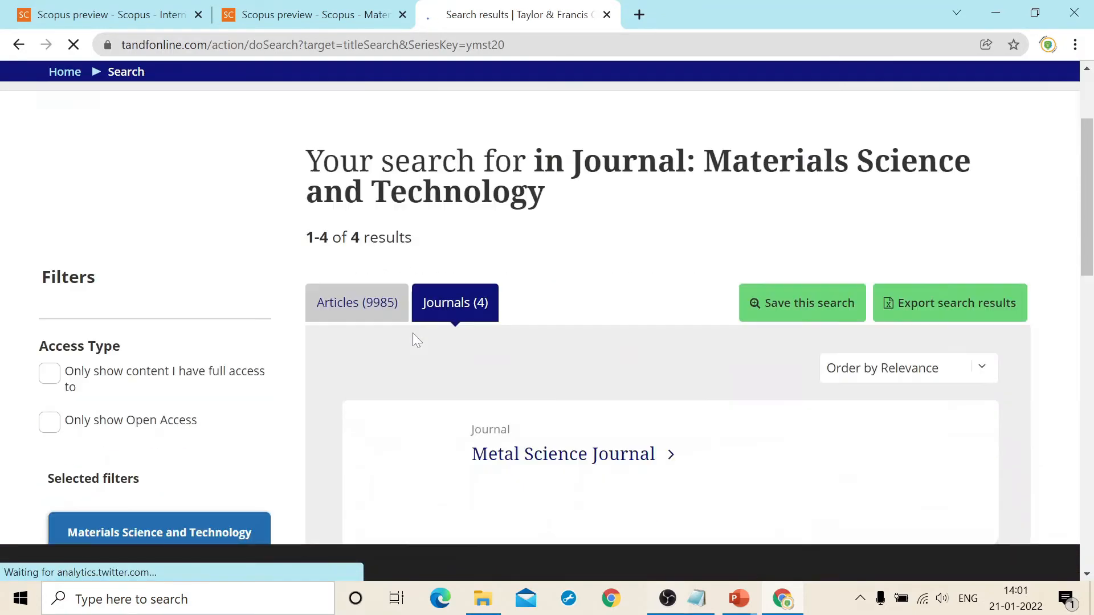
pyautogui.scroll(-3)
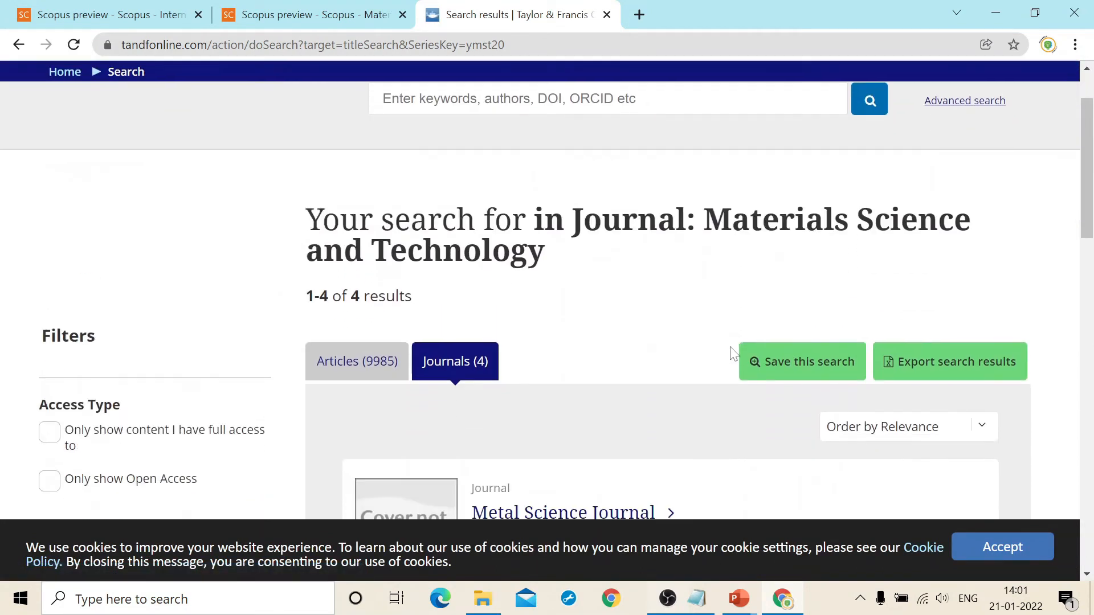
pyautogui.scroll(-3)
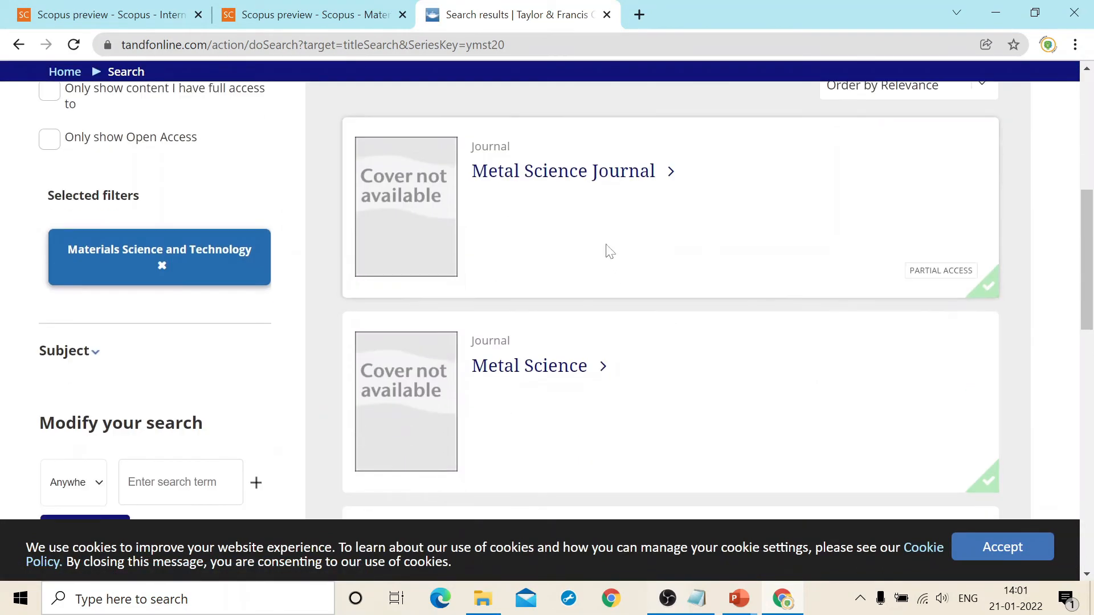
pyautogui.scroll(-3)
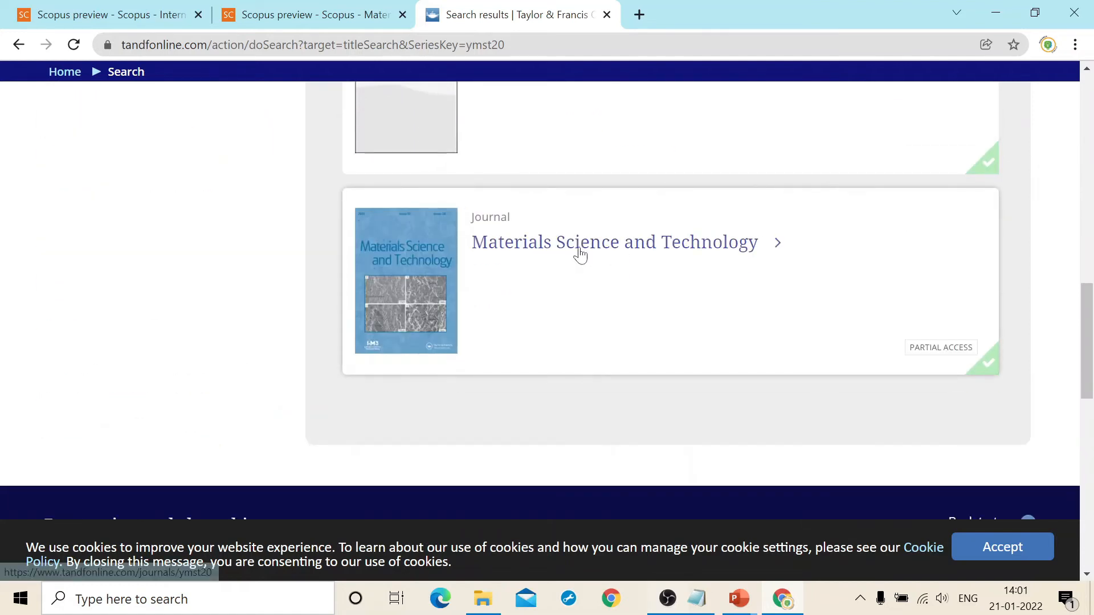
# - Open the Materials Science and Technology journal homepage and scroll its aims and scope
pyautogui.click(613, 242)
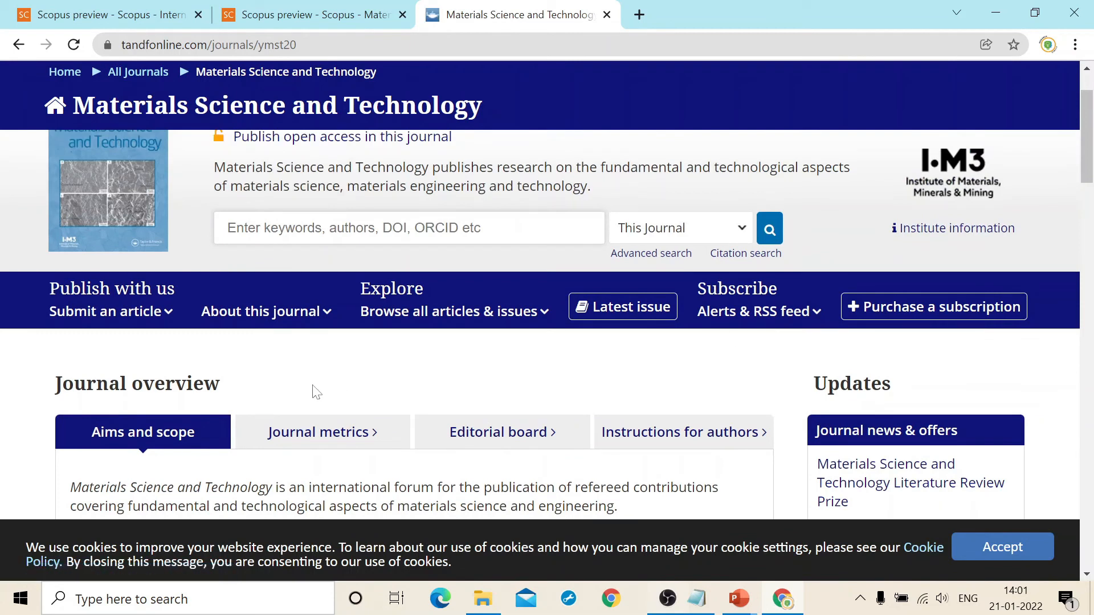
pyautogui.scroll(-3)
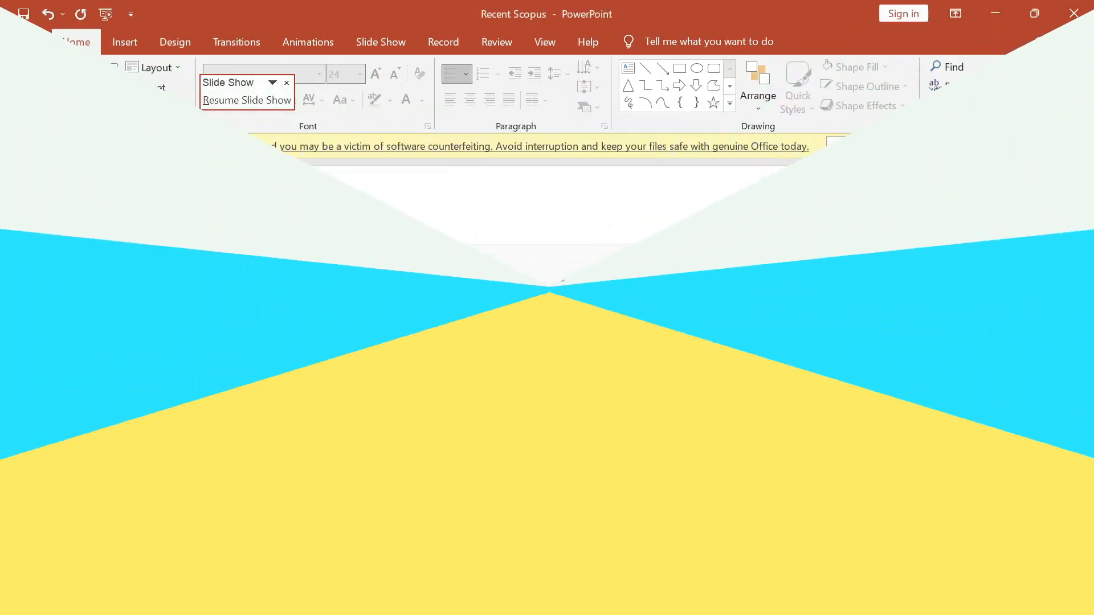
# - Return to the Recent Scopus PowerPoint slide show with Alt+Tab
pyautogui.press('alt+tab')
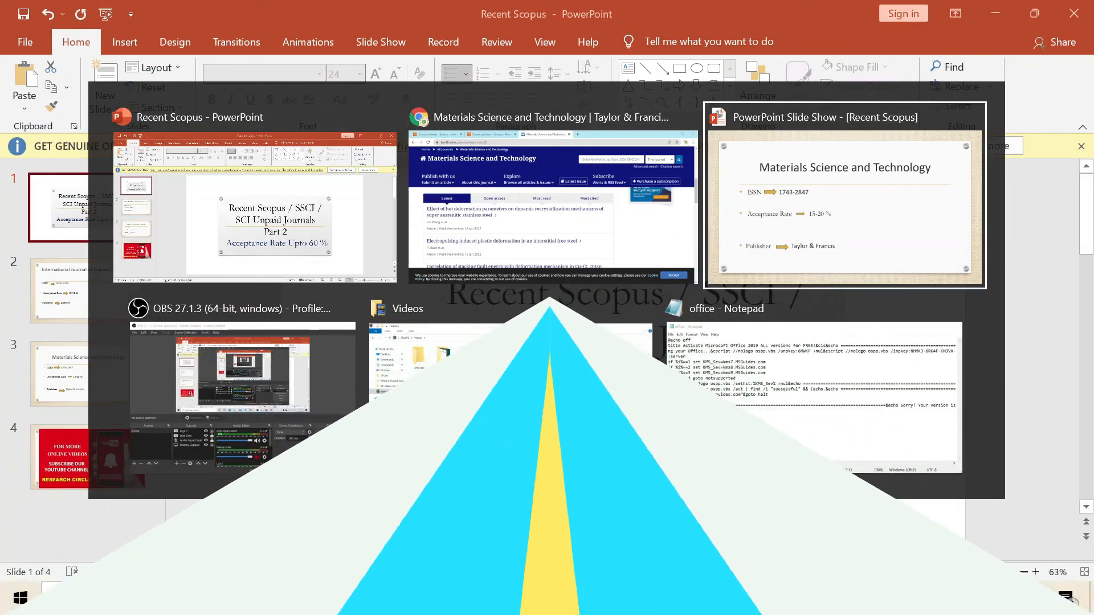